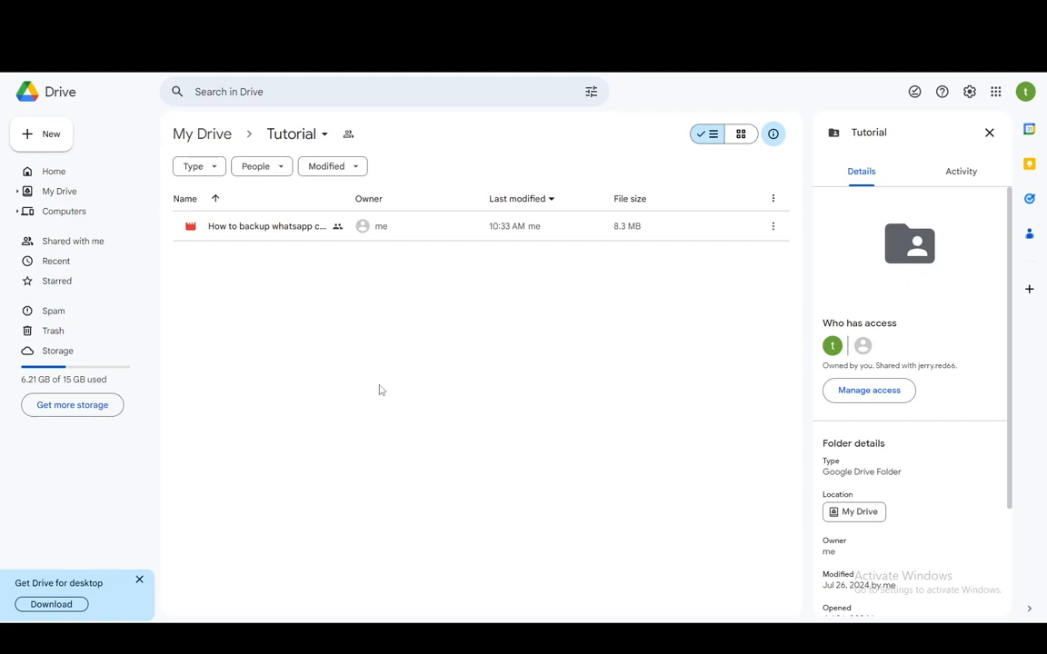
mouse_move(868, 390)
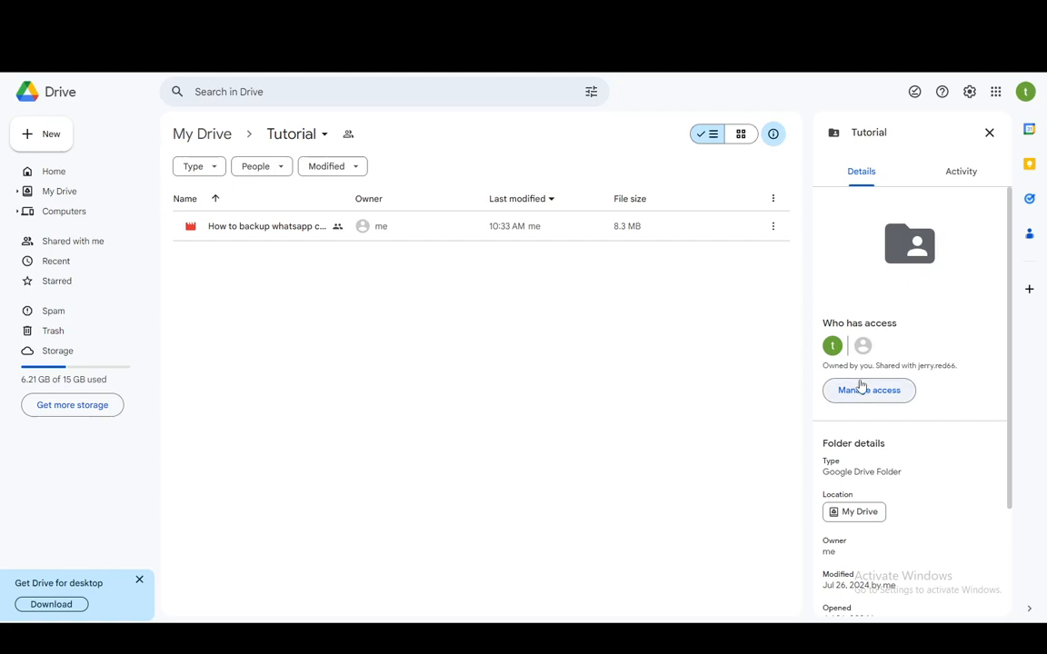
Remove the collaborator's Editor access from the Tutorial folder and save the change
left_click(868, 390)
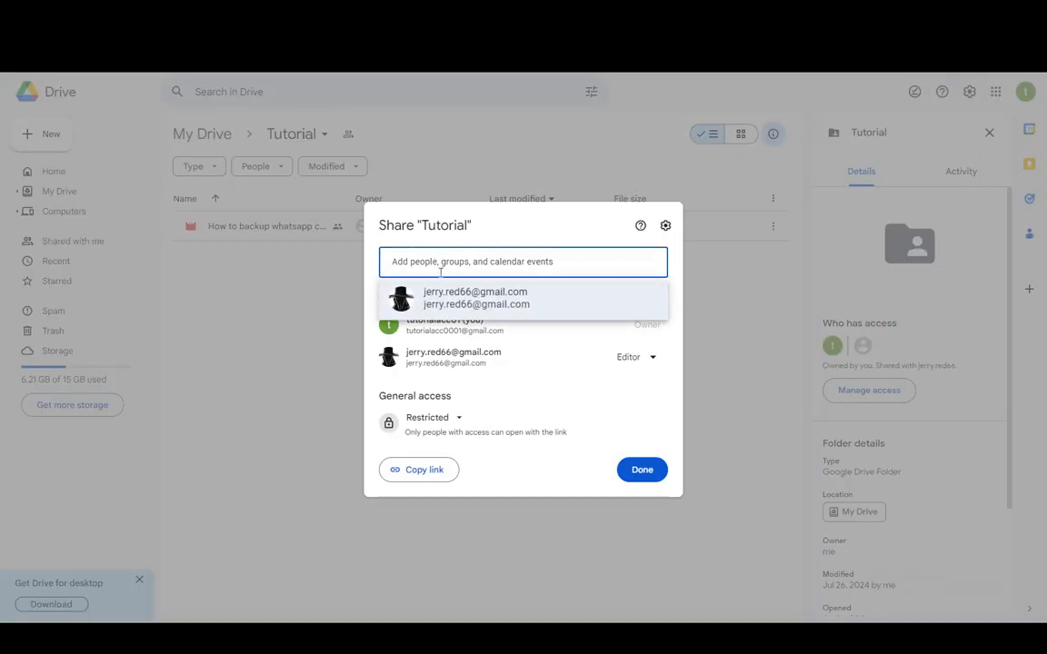
left_click(641, 470)
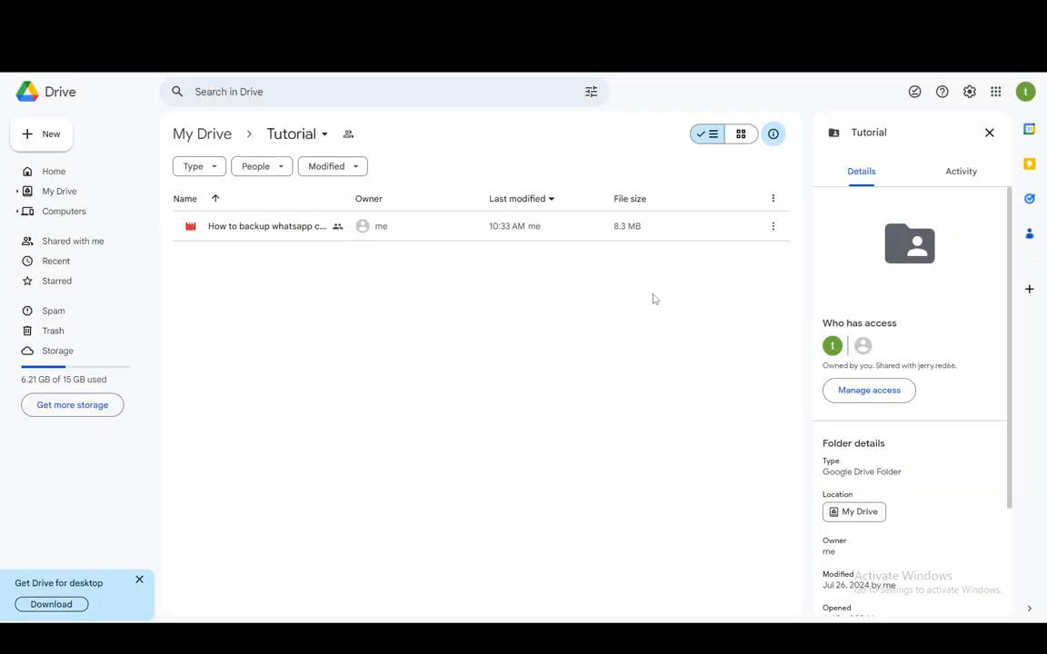
mouse_move(497, 312)
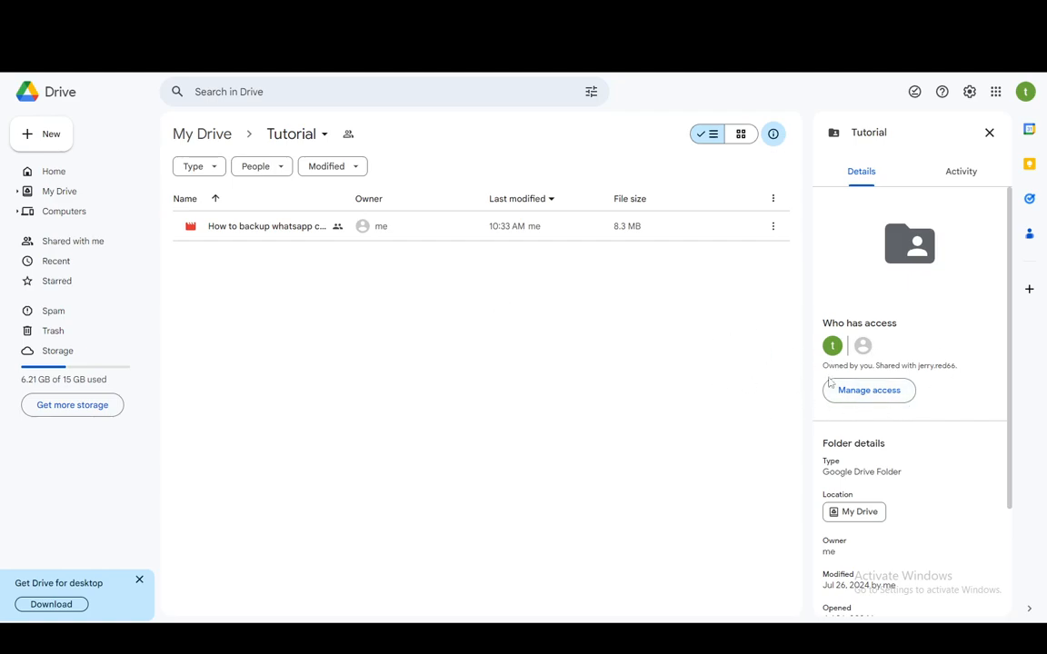
mouse_move(406, 457)
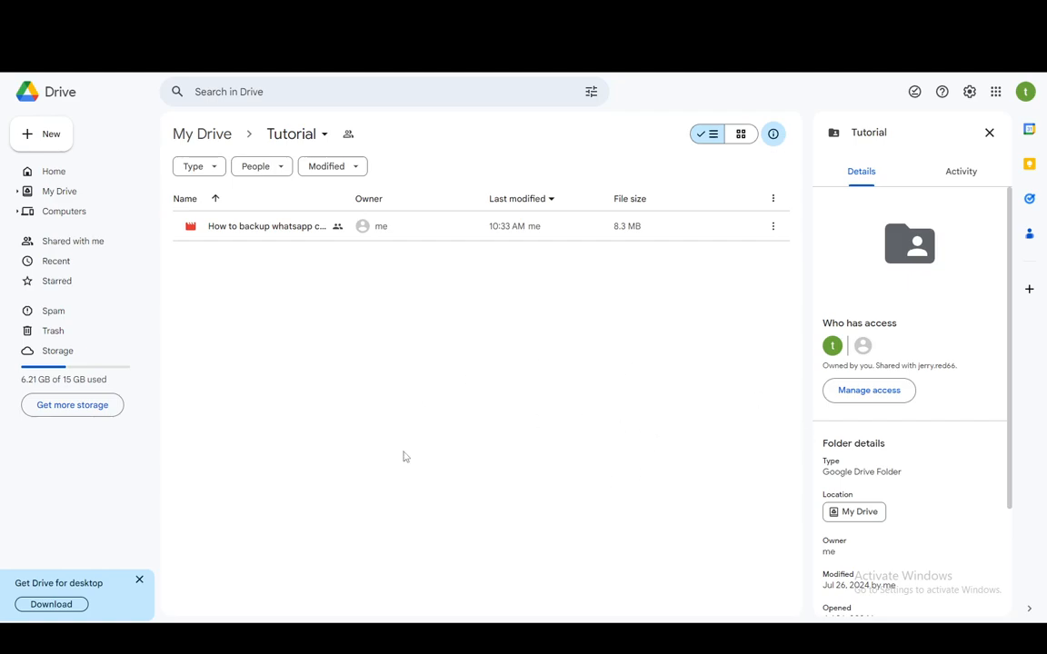
mouse_move(517, 336)
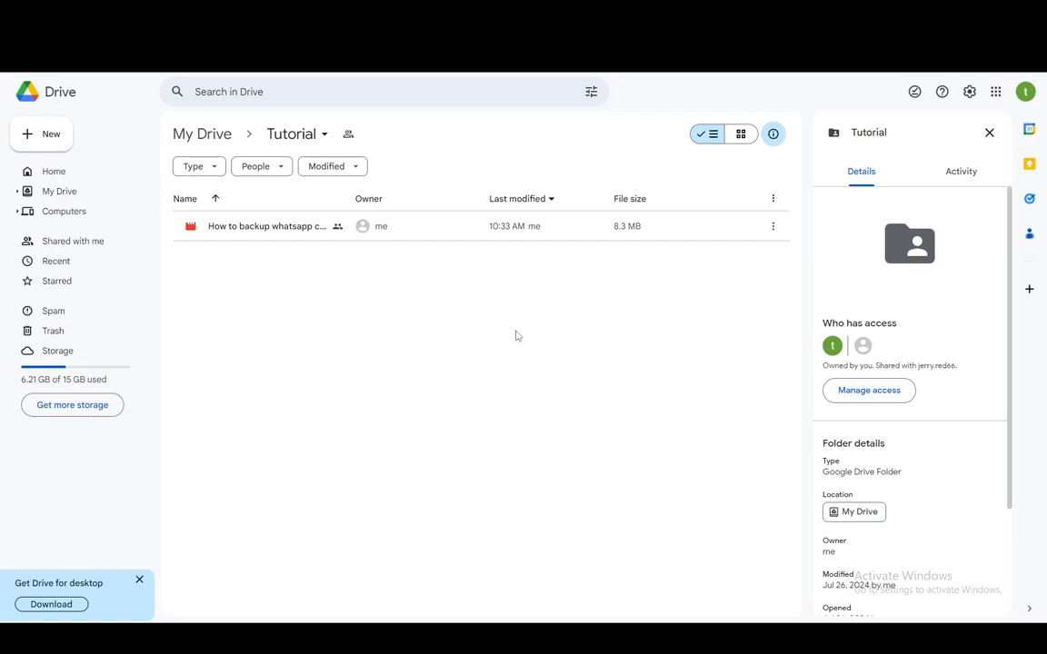
mouse_move(589, 323)
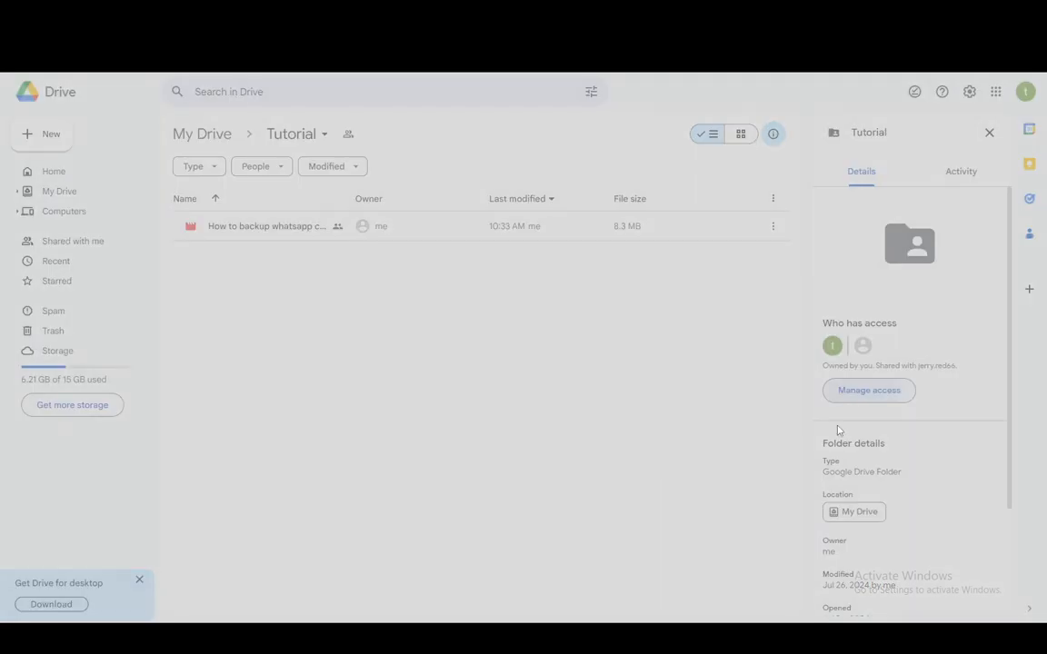
left_click(868, 390)
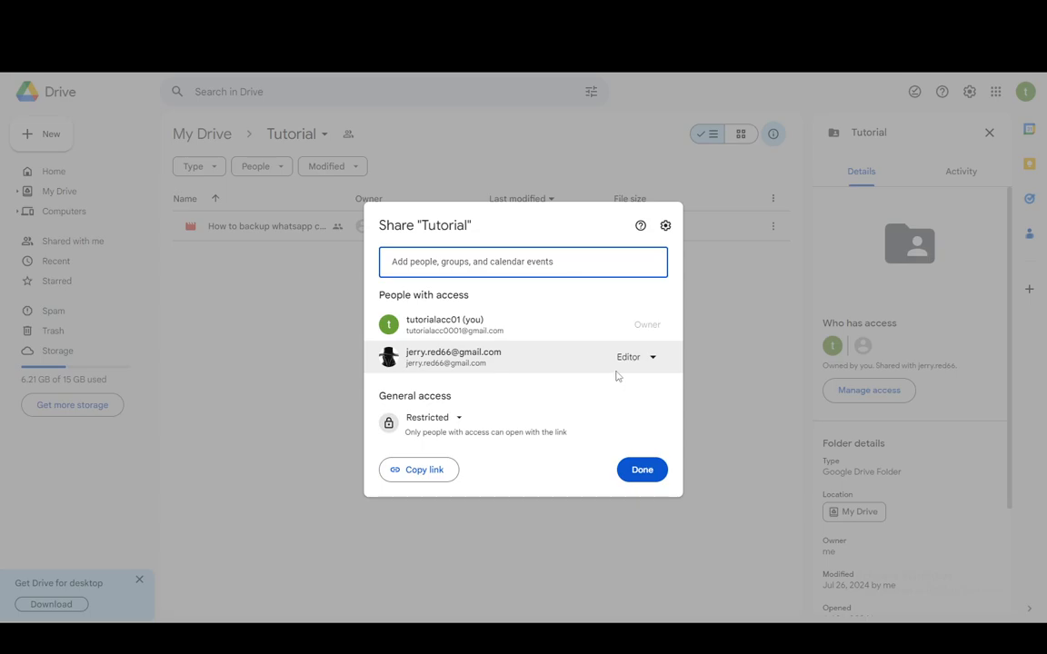
left_click(636, 356)
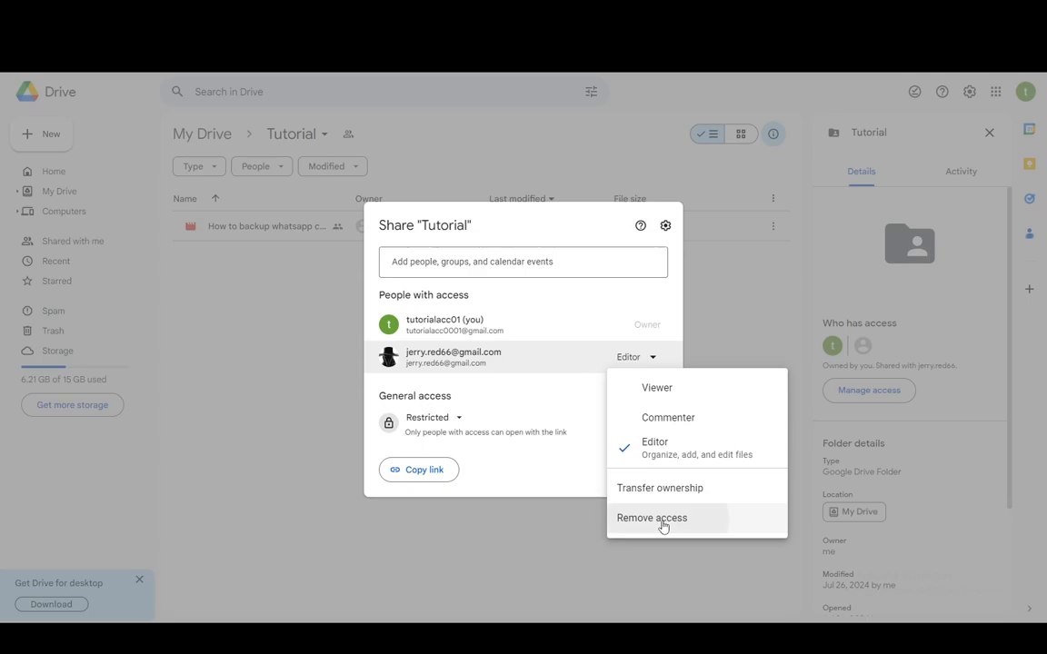
left_click(651, 517)
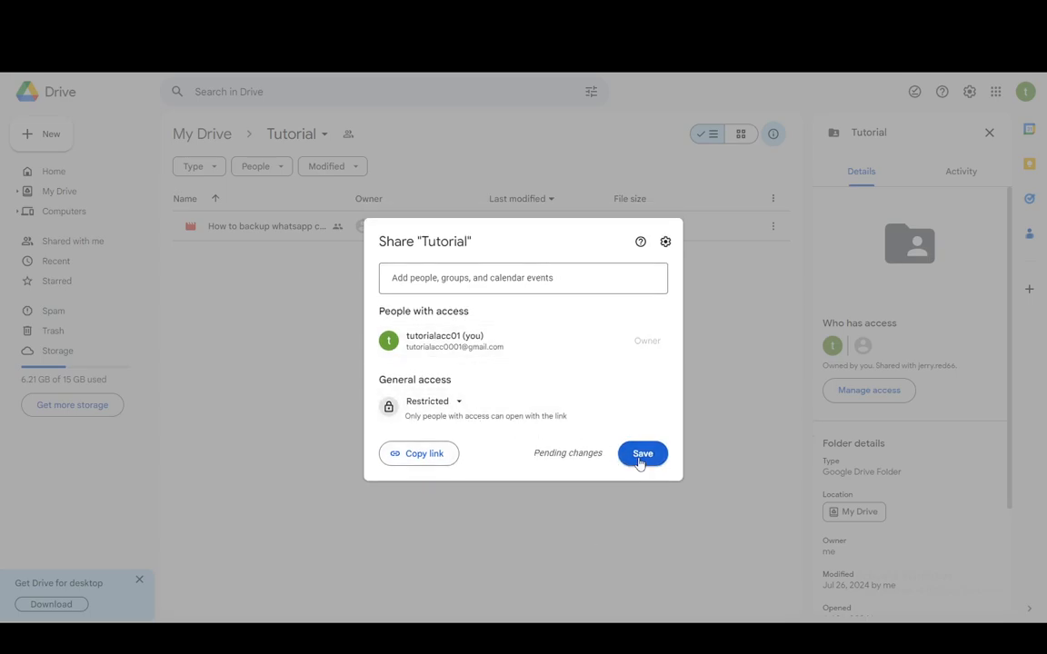
left_click(642, 453)
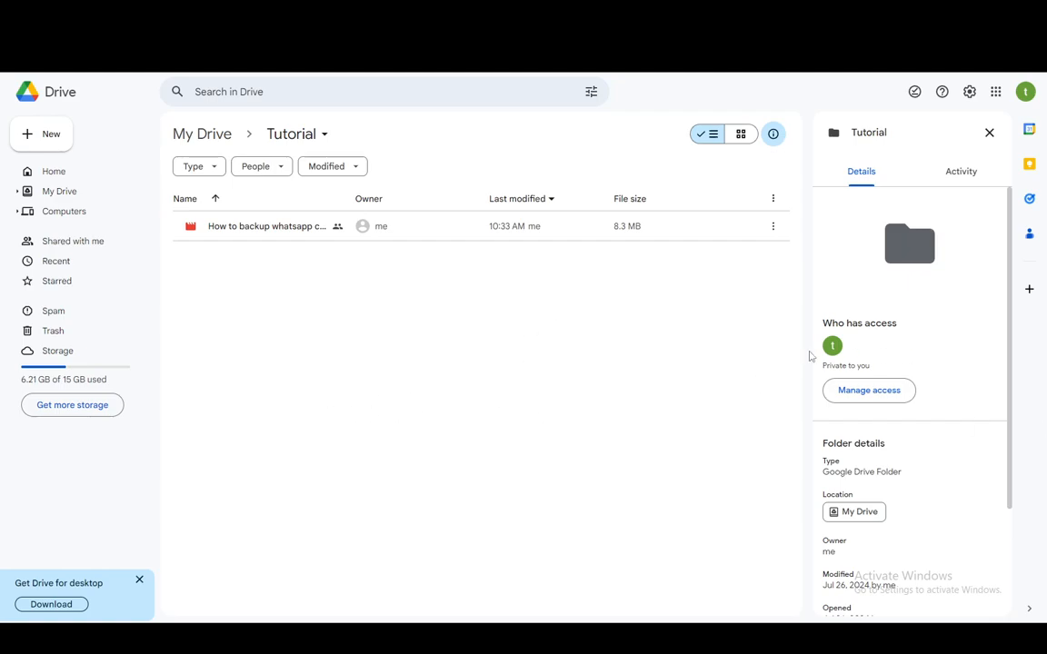
mouse_move(318, 370)
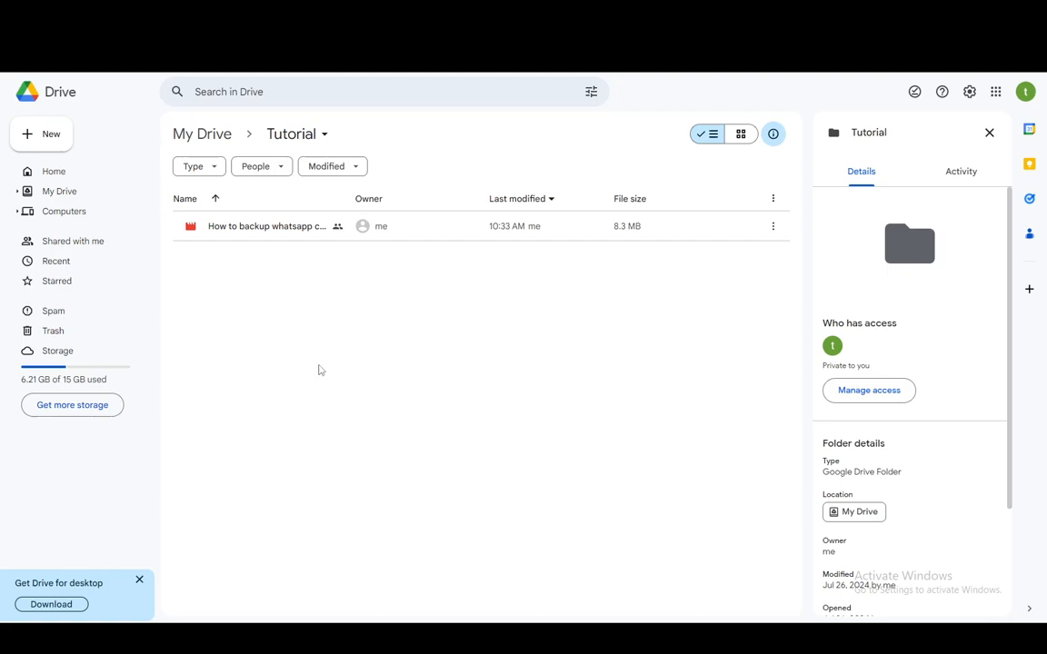
mouse_move(282, 393)
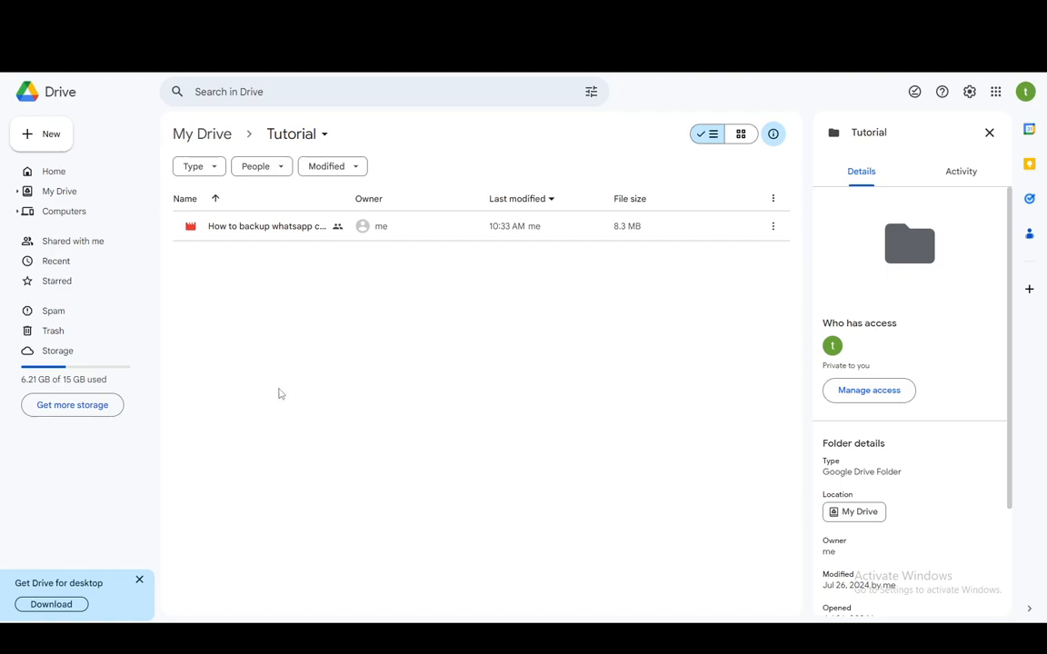
mouse_move(269, 395)
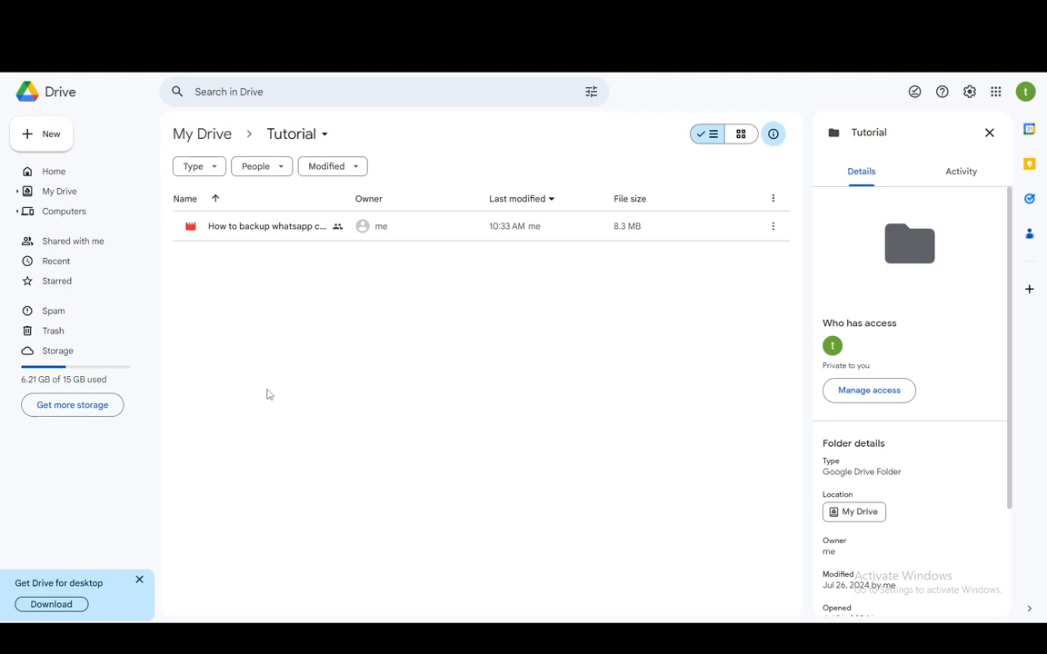